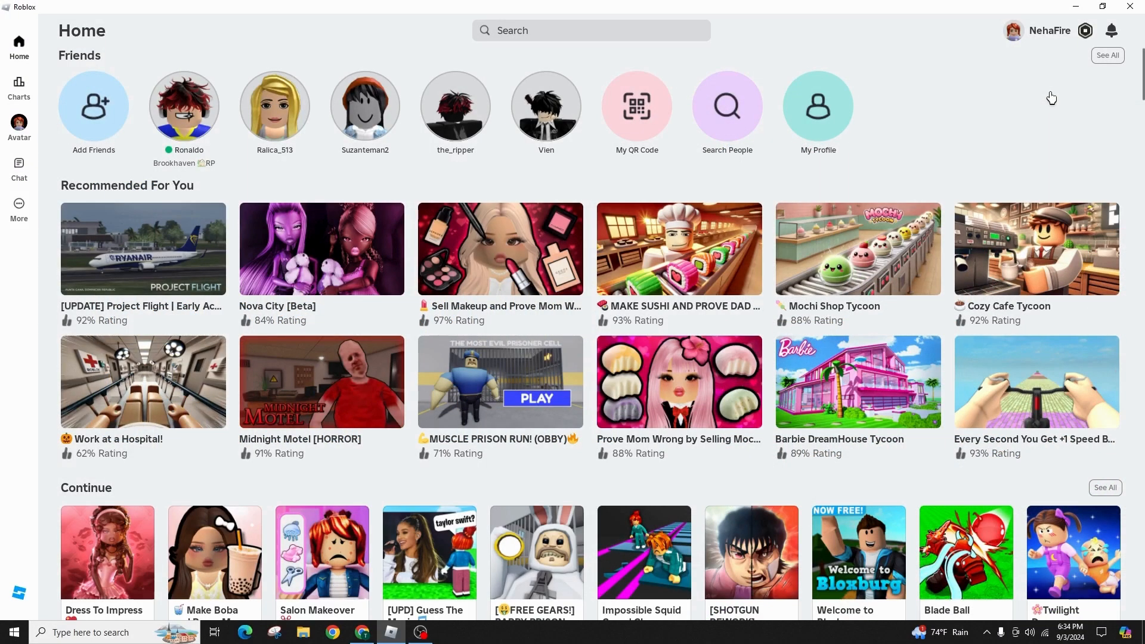
Open Roblox Settings from the More menu and go to Privacy
scroll("down", 3)
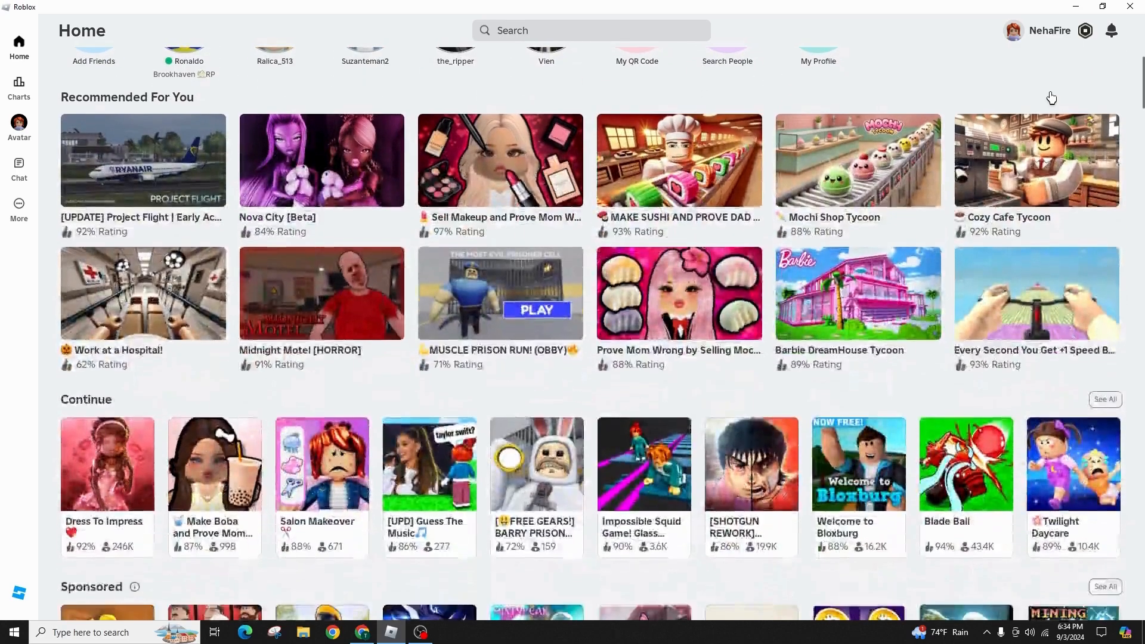
scroll("down", 3)
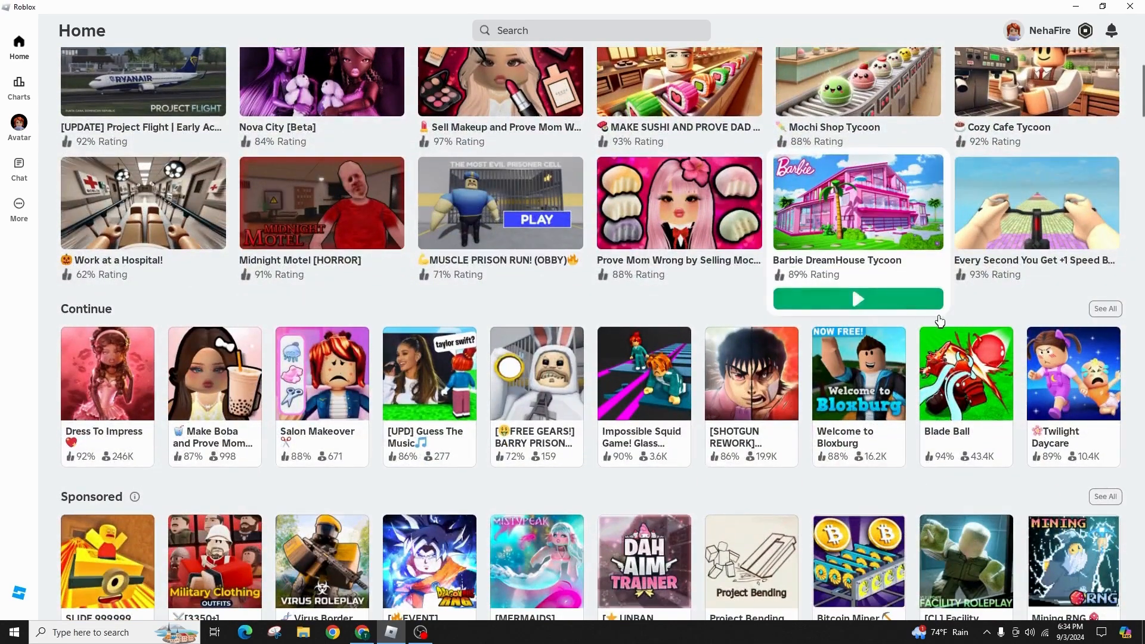
mouse_move(951, 298)
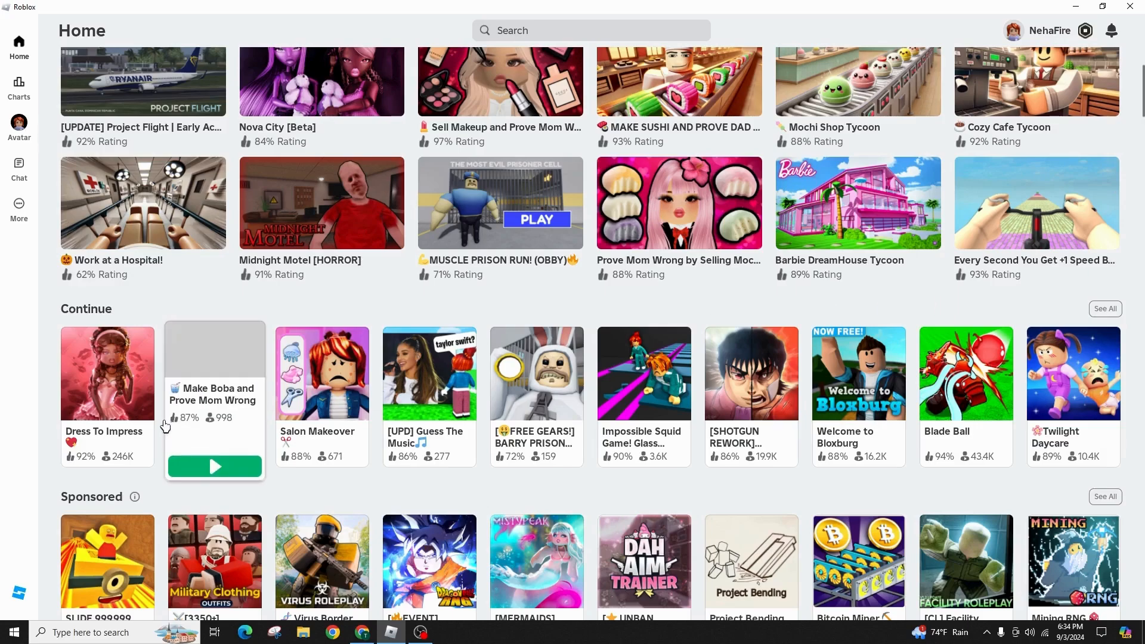
mouse_move(3, 434)
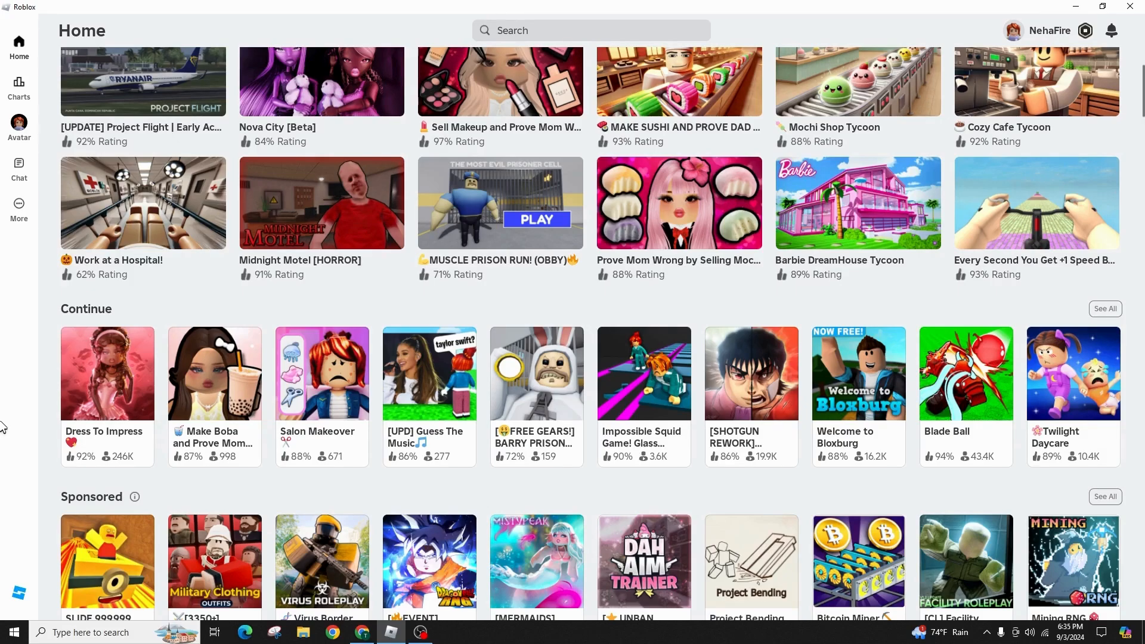
scroll("down", 3)
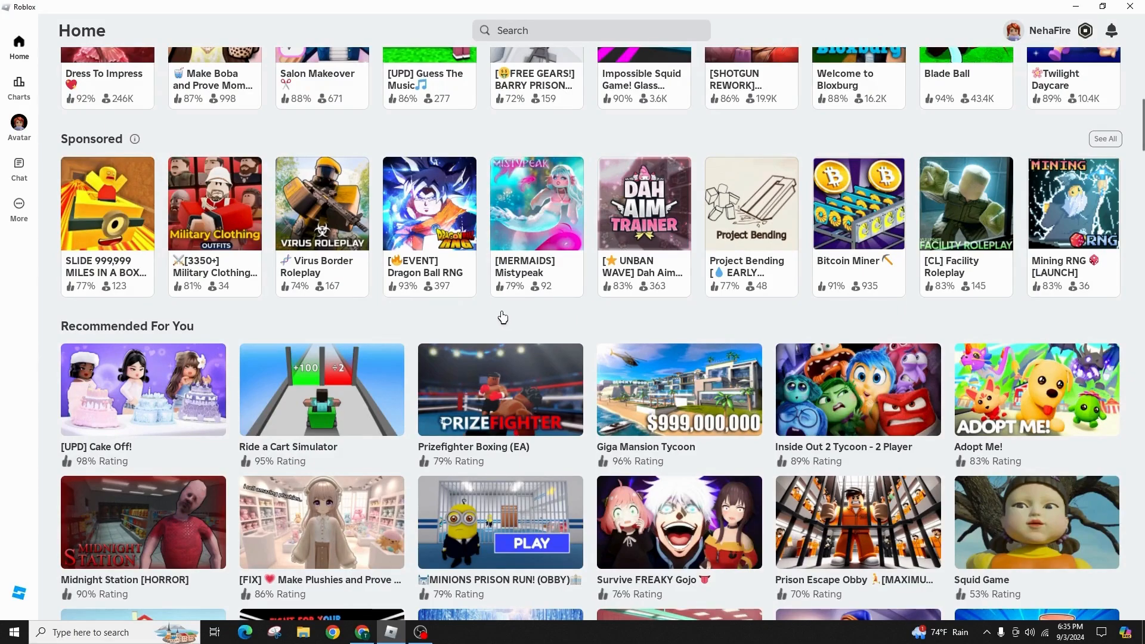
mouse_move(40, 149)
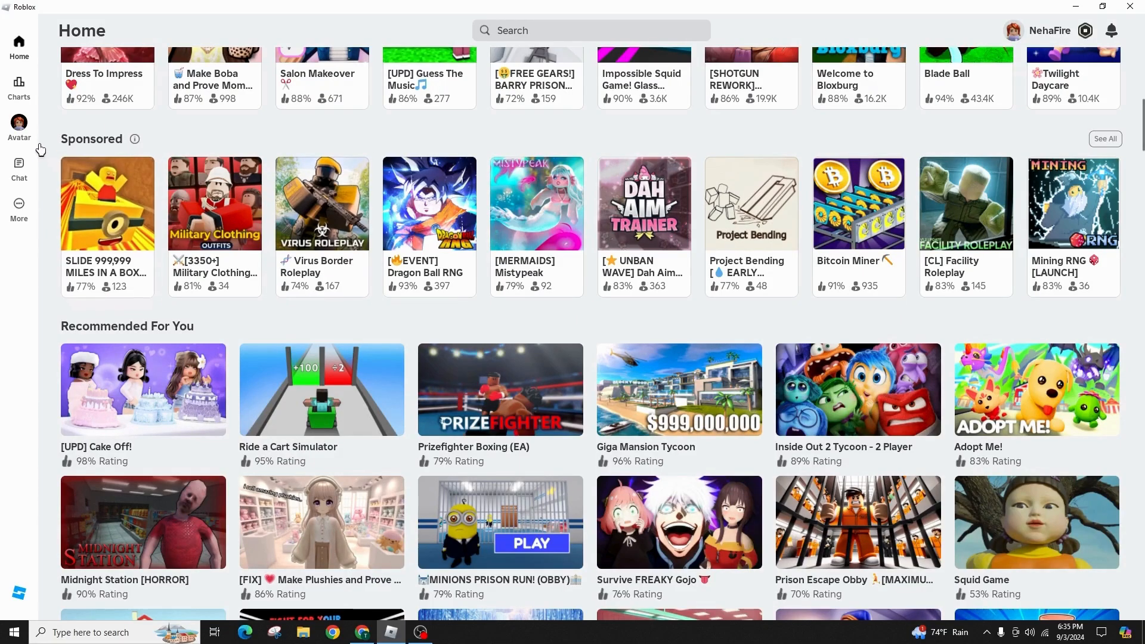
mouse_move(37, 132)
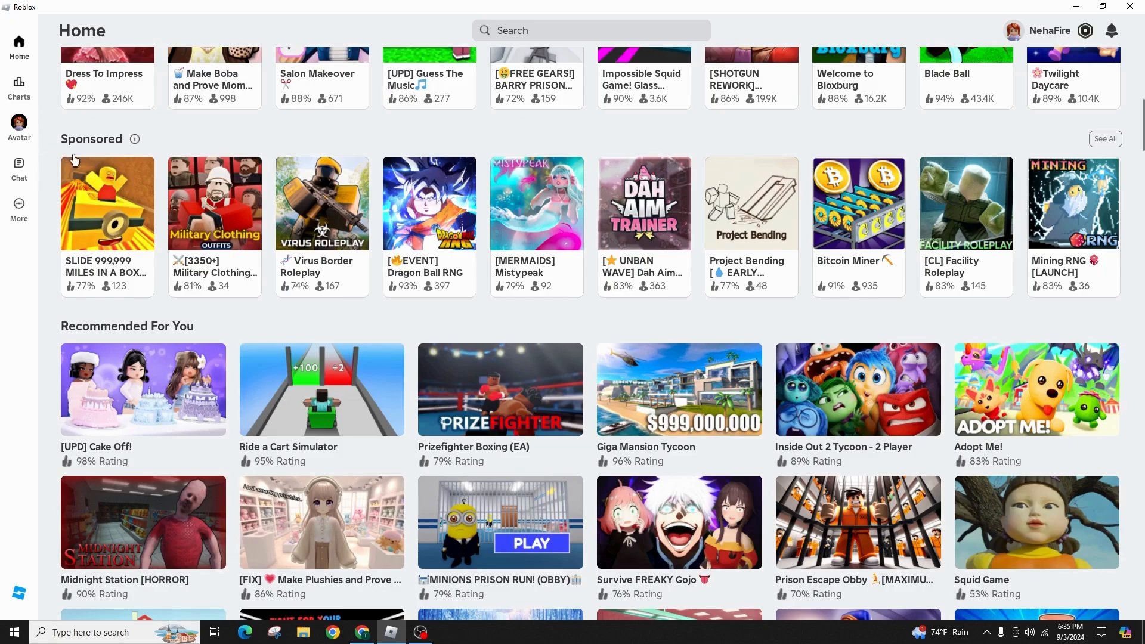
mouse_move(19, 211)
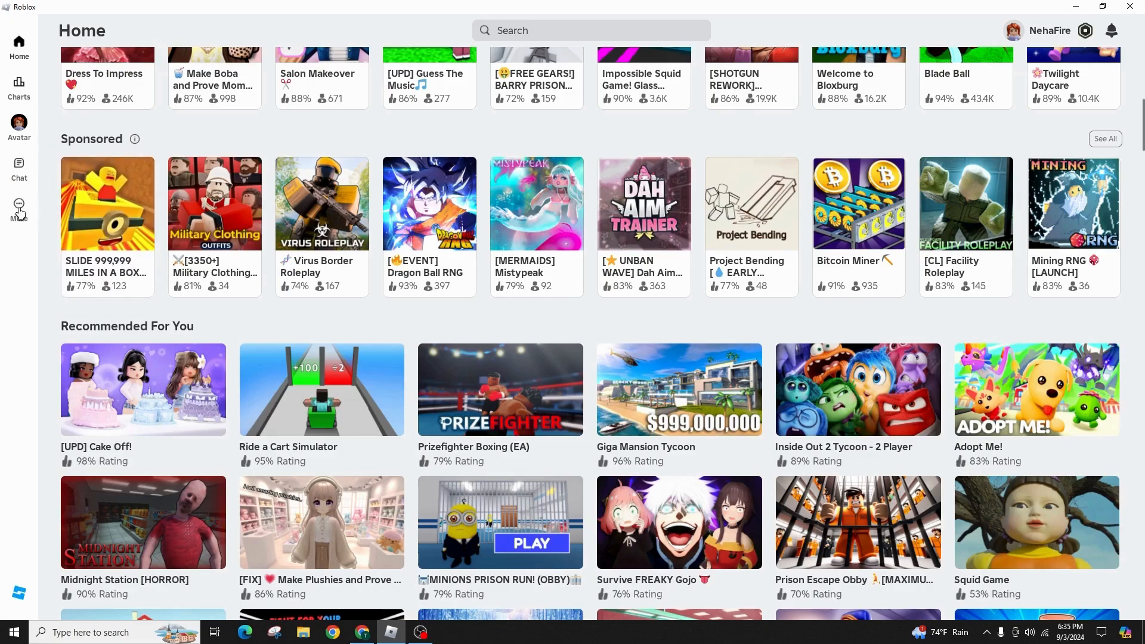
left_click(19, 204)
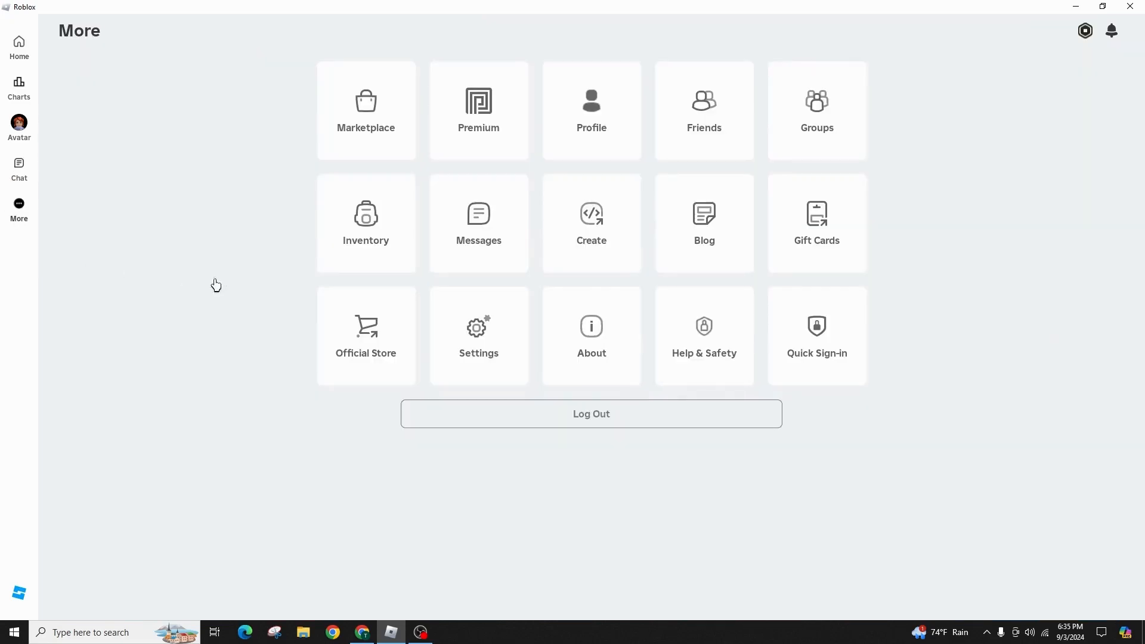
left_click(479, 336)
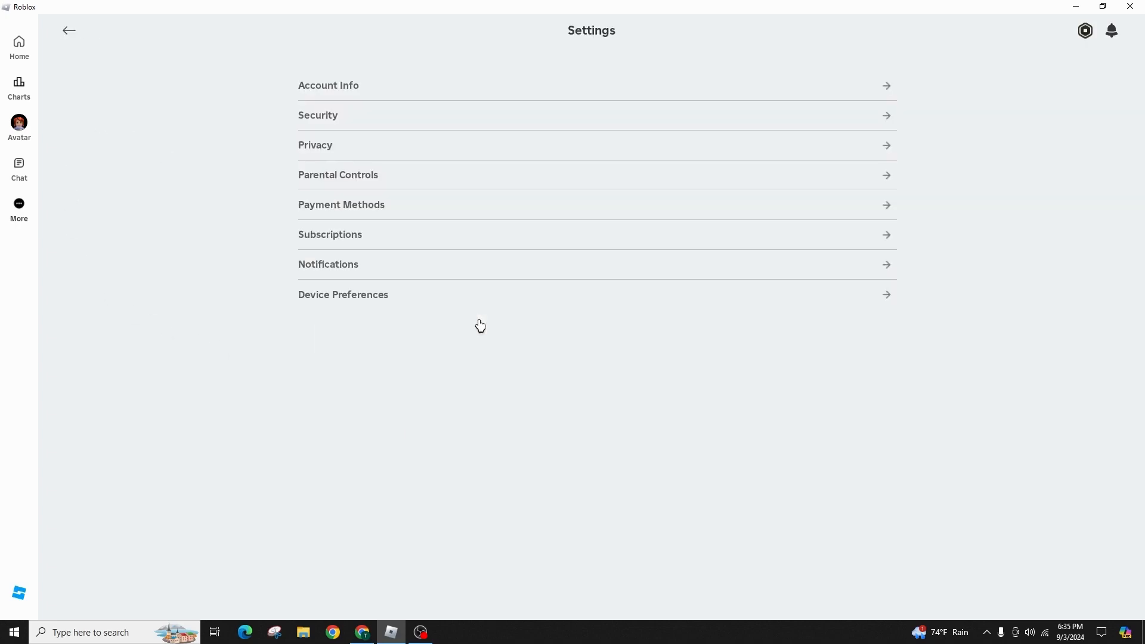
mouse_move(921, 55)
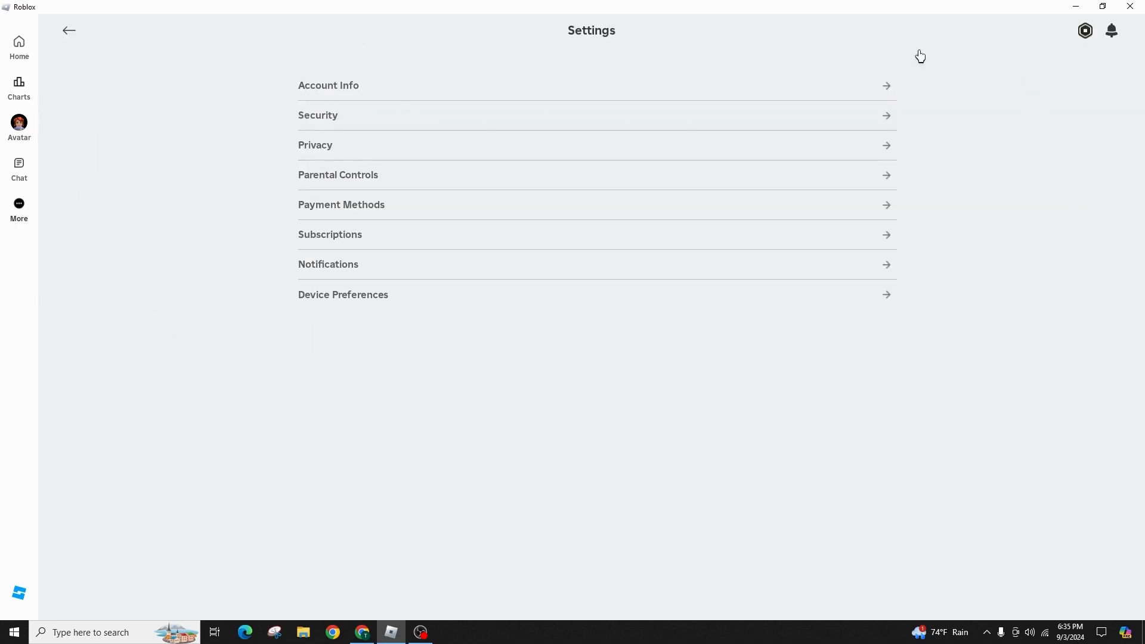
mouse_move(543, 127)
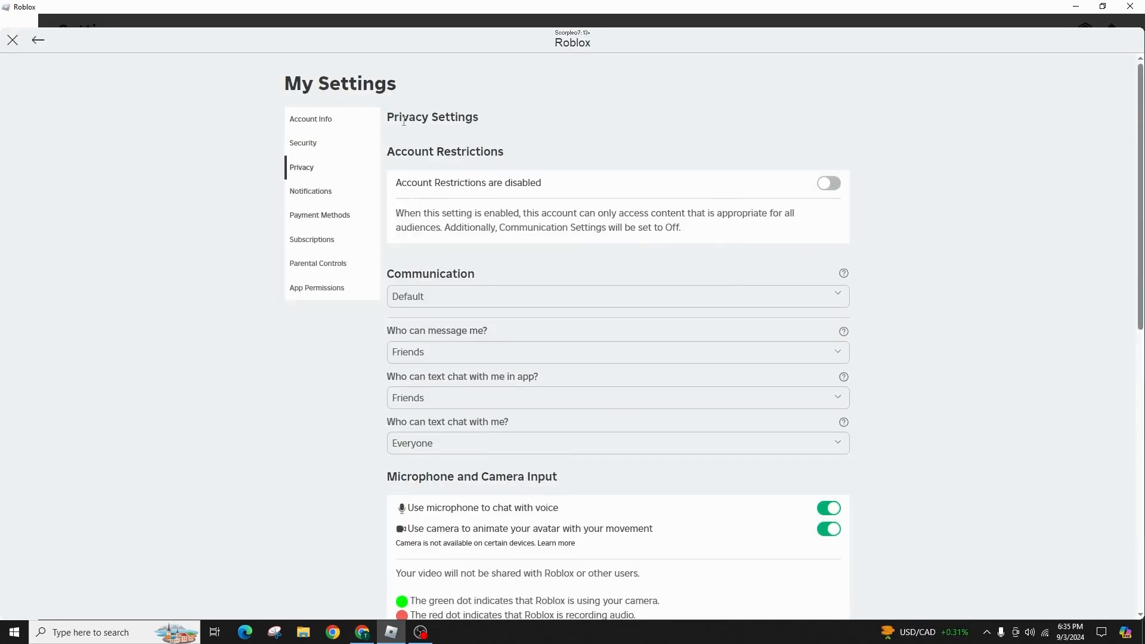
Scroll Privacy settings down to account deactivation, then switch to Parental Controls
scroll("down", 3)
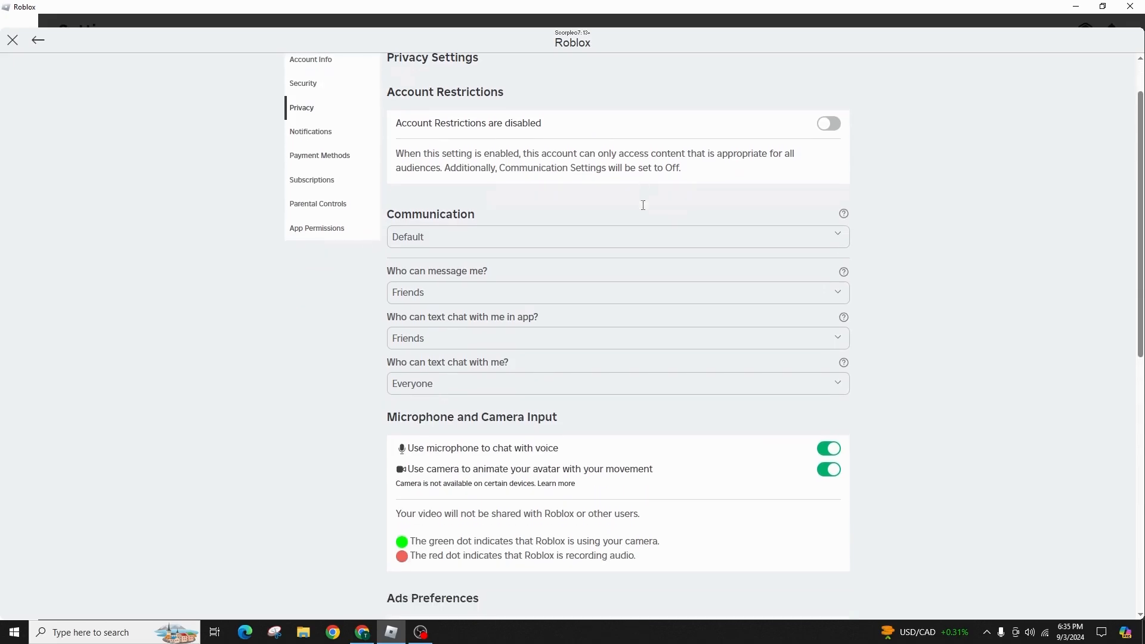
scroll("down", 3)
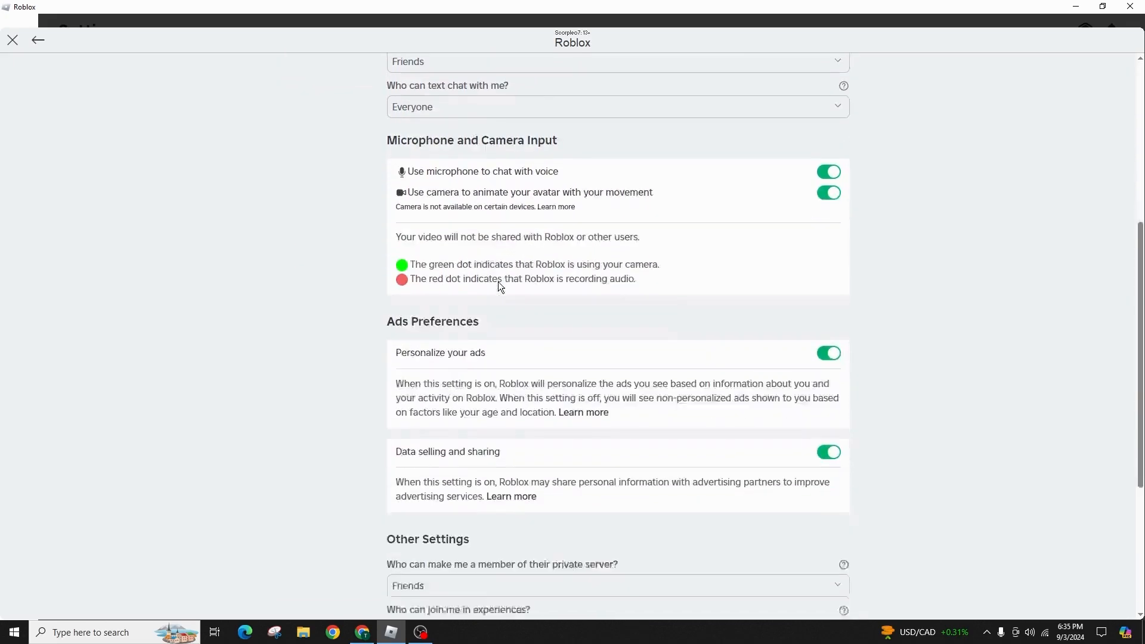
scroll("down", 3)
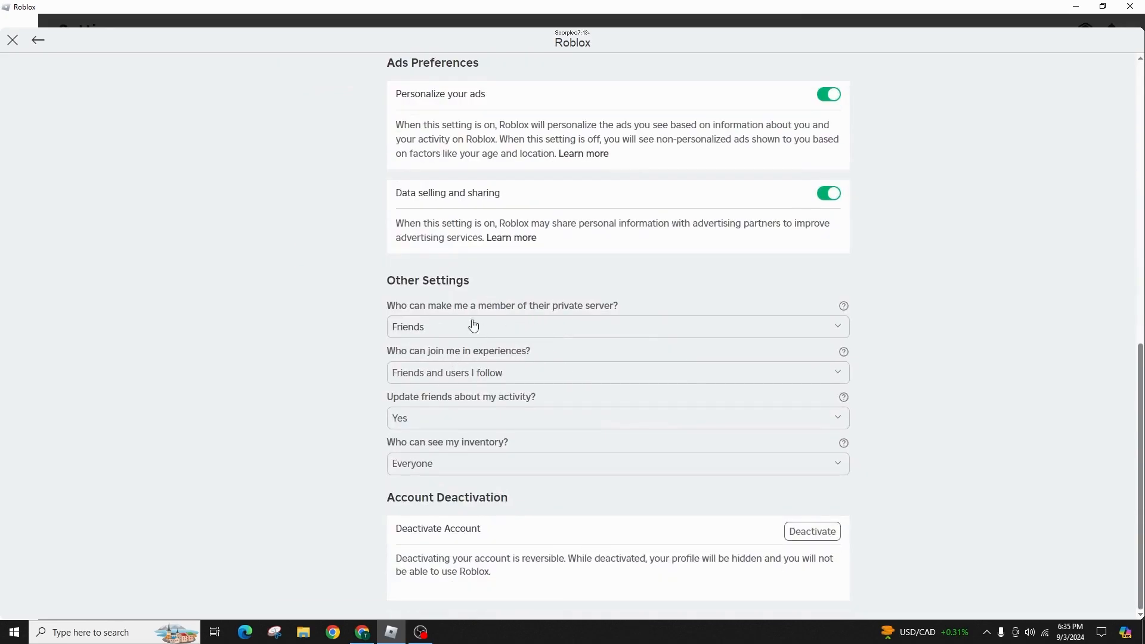
left_click(473, 327)
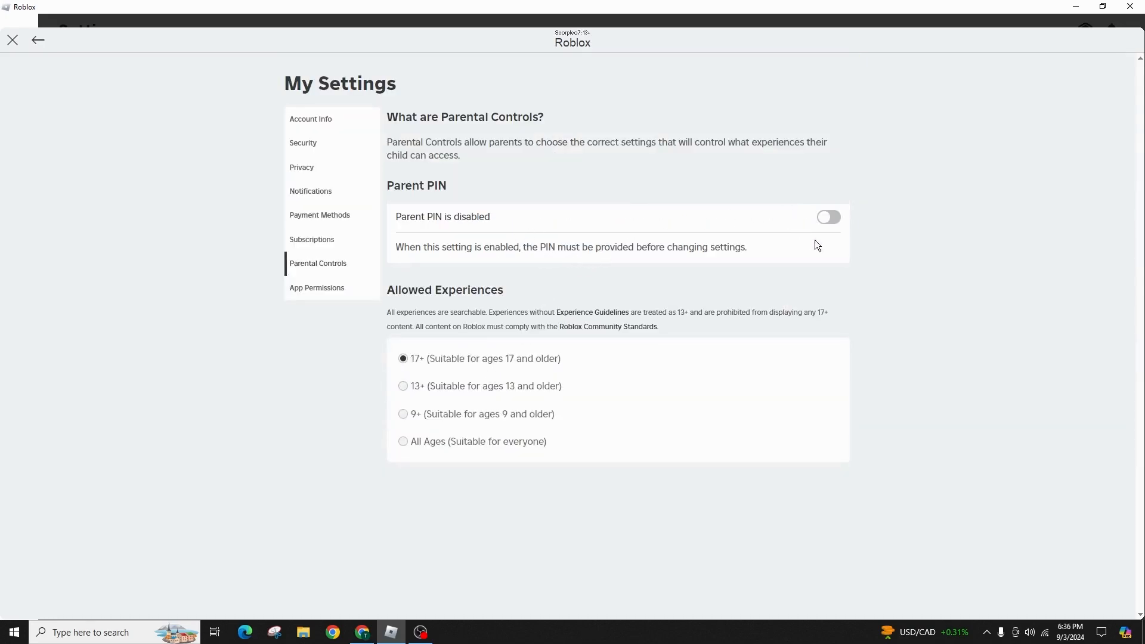
left_click(829, 217)
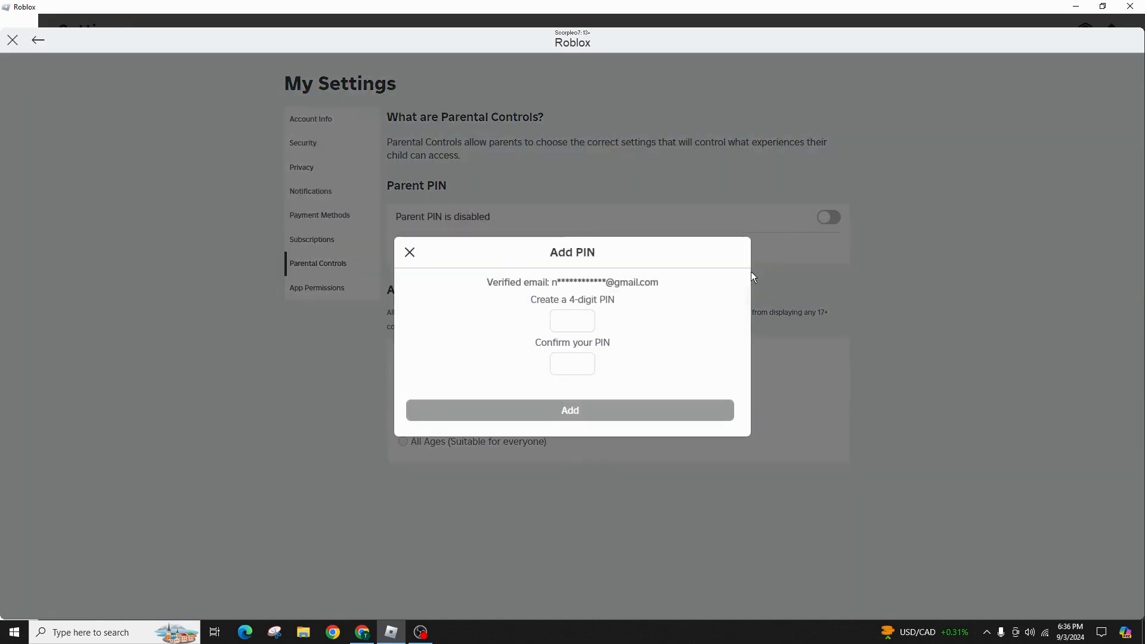
mouse_move(533, 378)
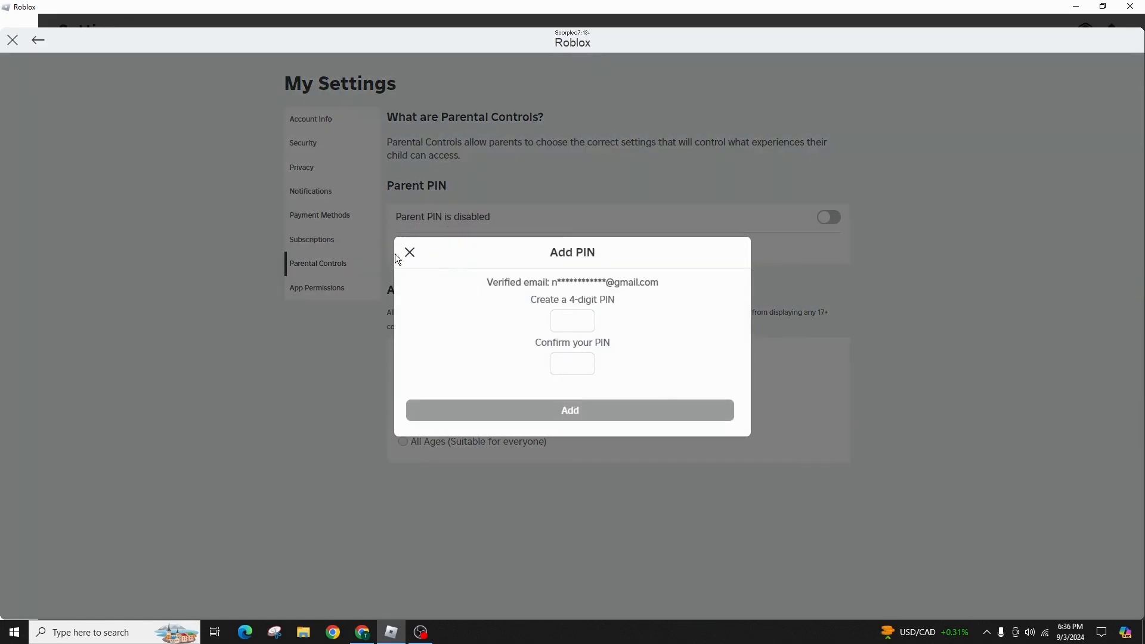
left_click(409, 252)
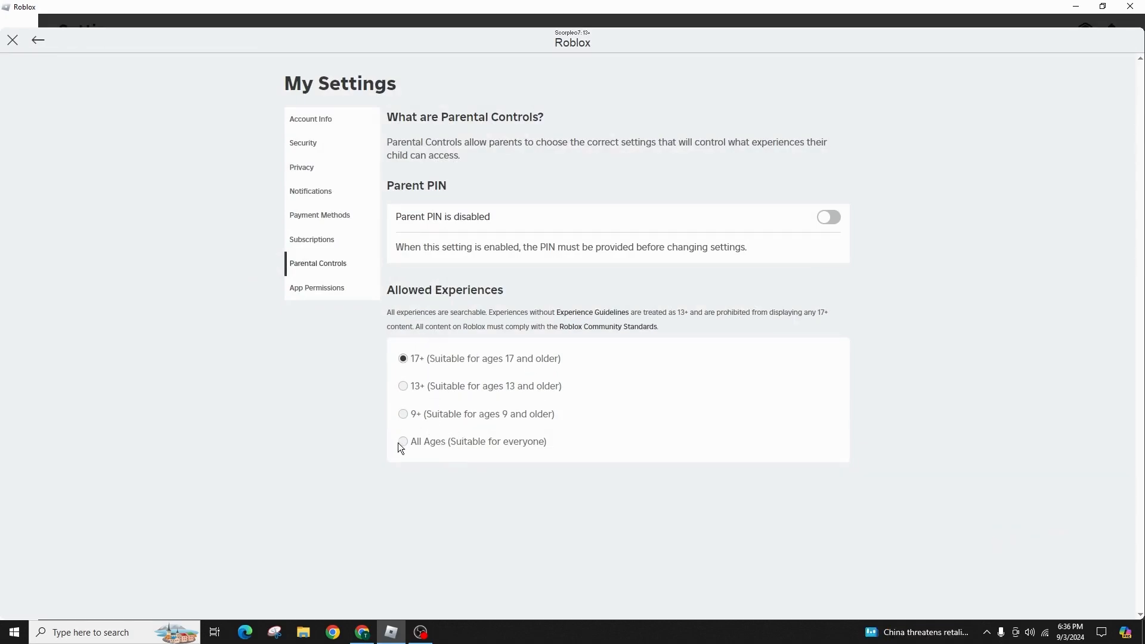
mouse_move(362, 494)
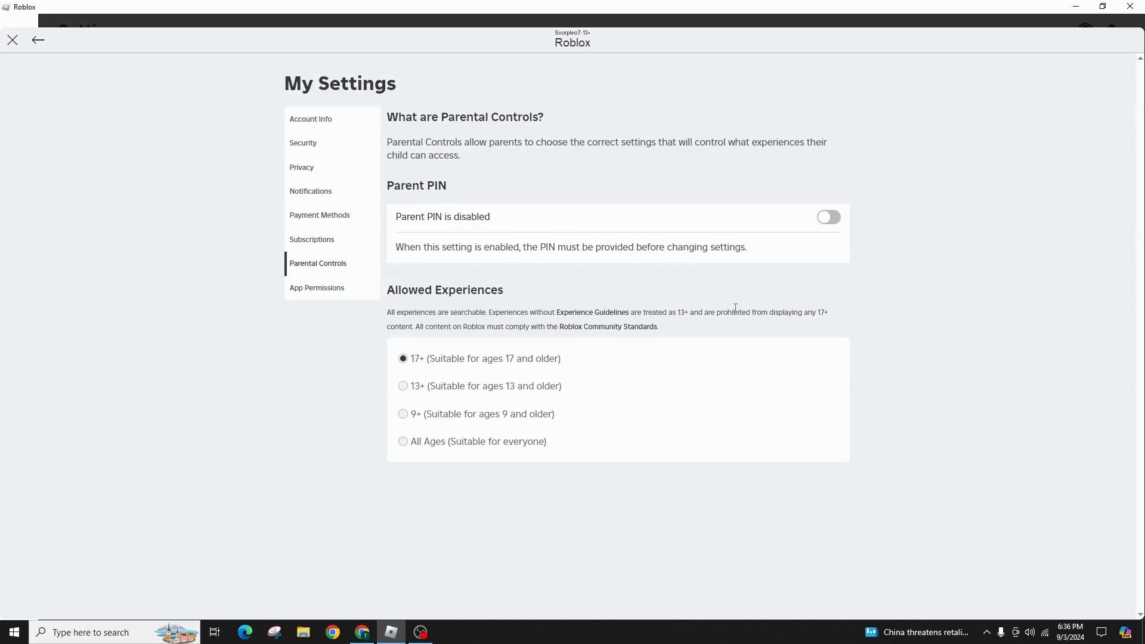
mouse_move(732, 308)
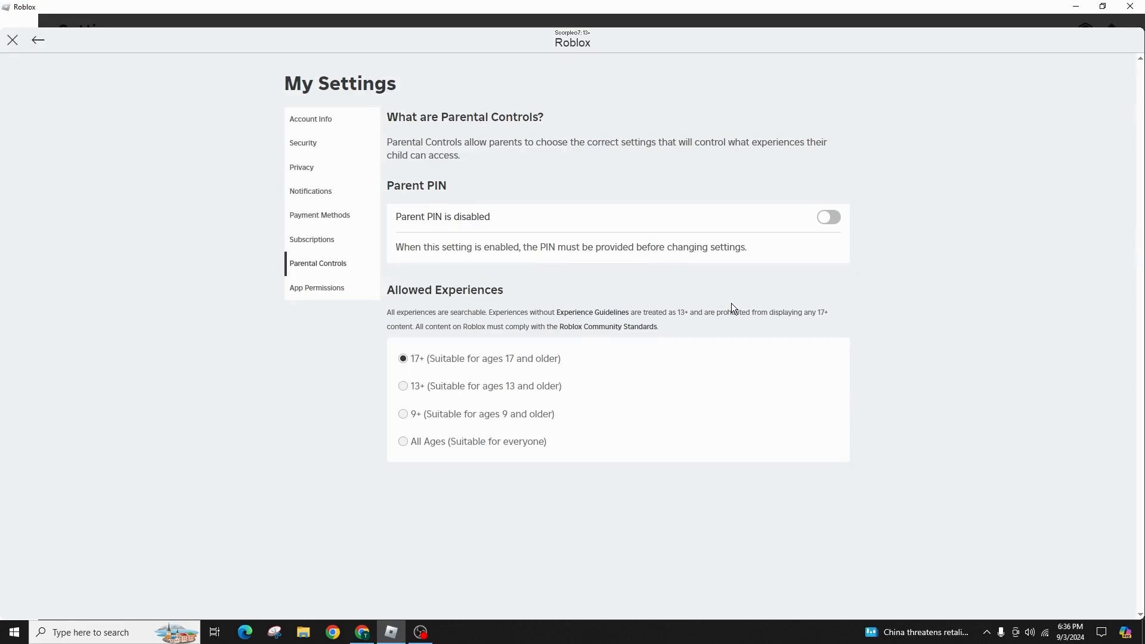
mouse_move(717, 274)
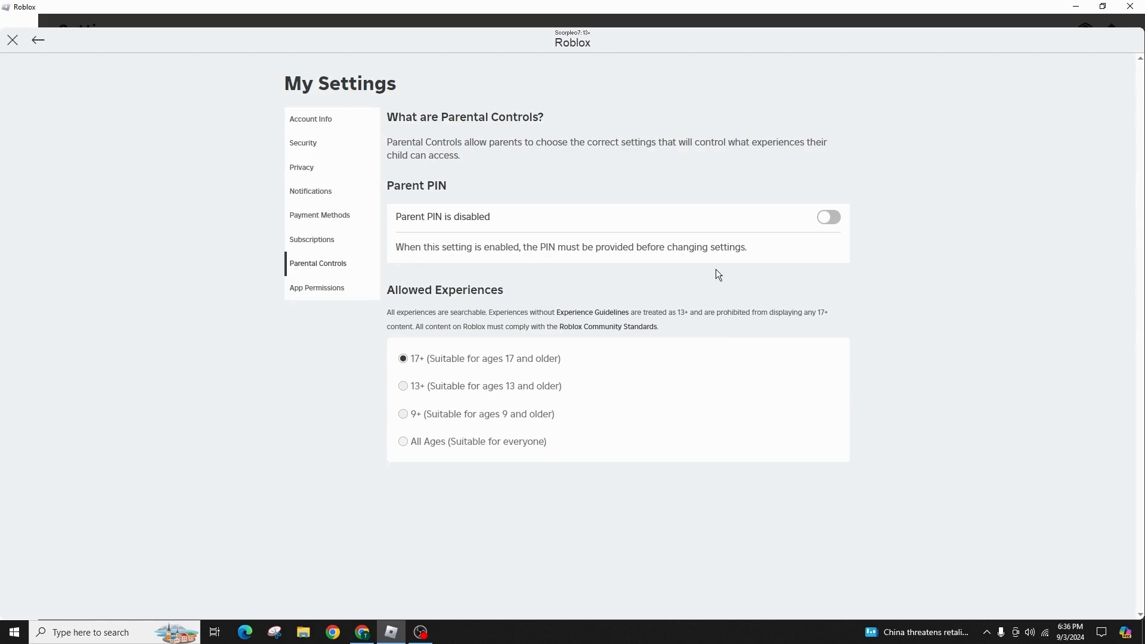
mouse_move(714, 275)
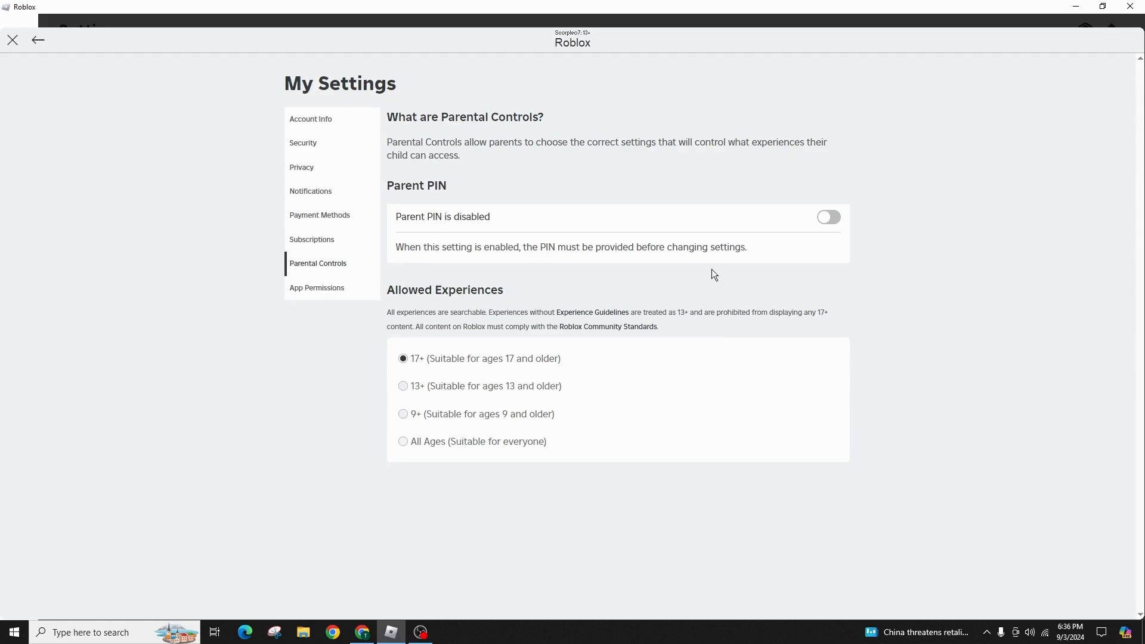
mouse_move(705, 273)
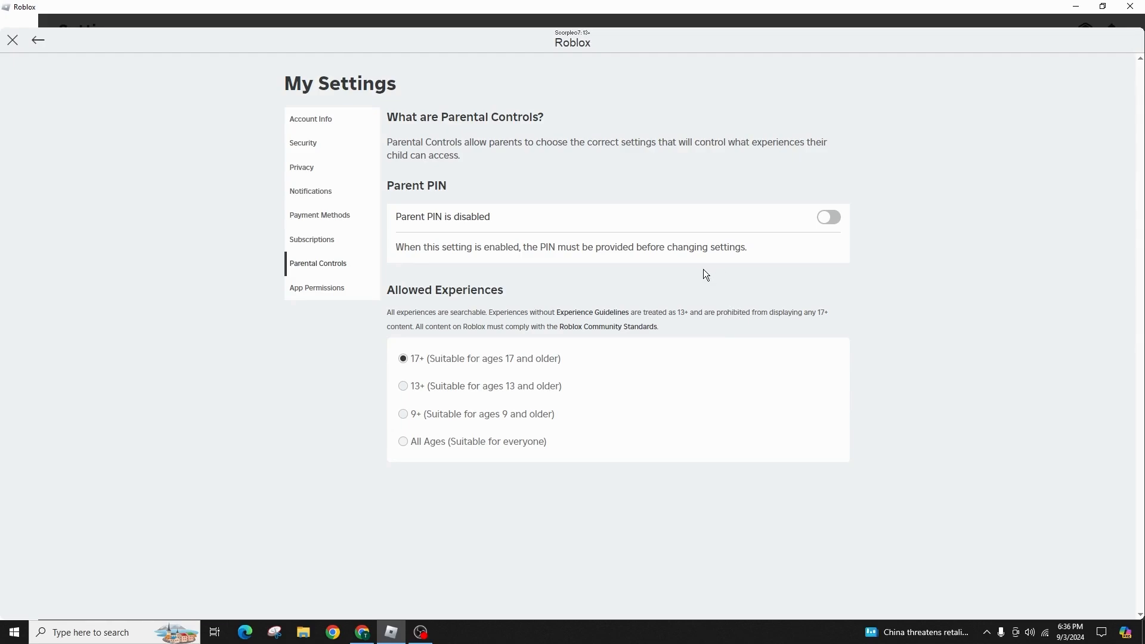
mouse_move(421, 261)
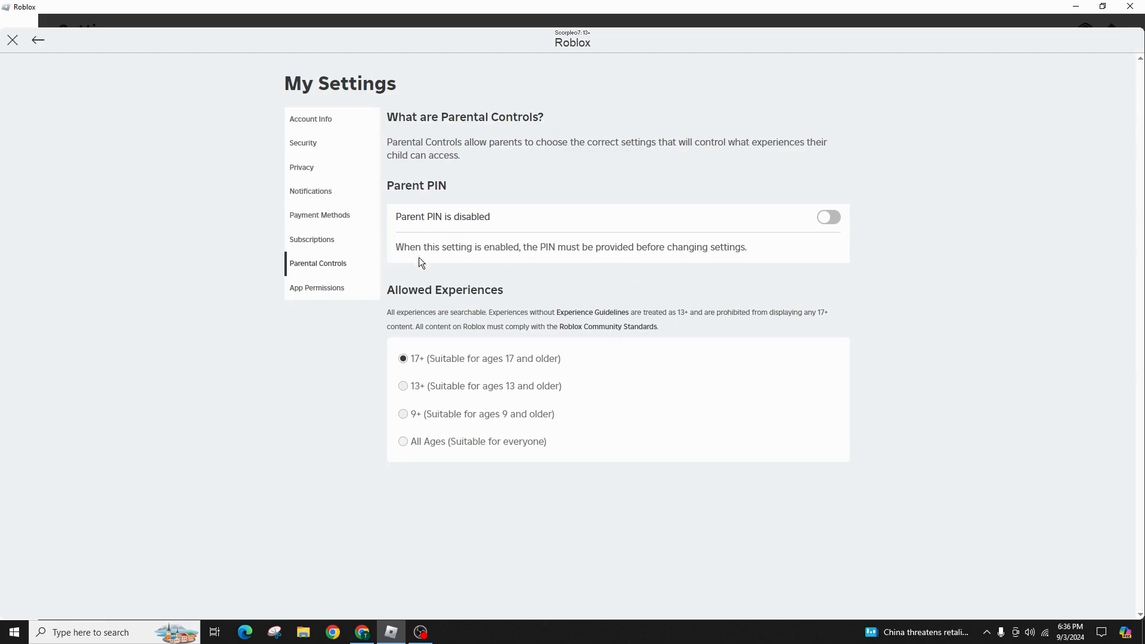